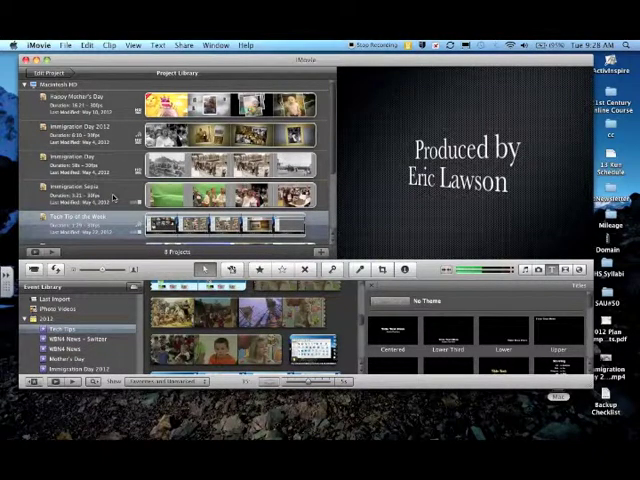
# - Select the Immigration Day 2012 project in the Project Library
pyautogui.click(80, 132)
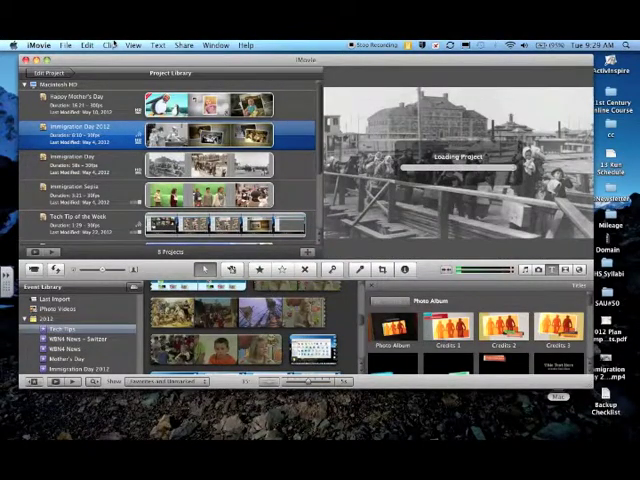
# - Move the Immigration Day 2012 project to the Trash via the File menu
pyautogui.click(112, 44)
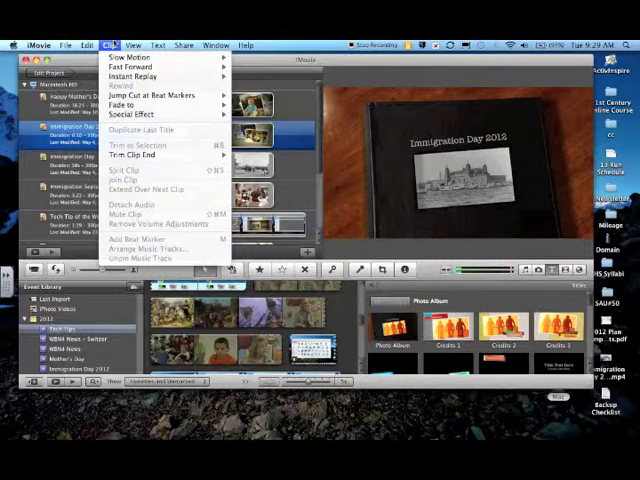
pyautogui.click(92, 44)
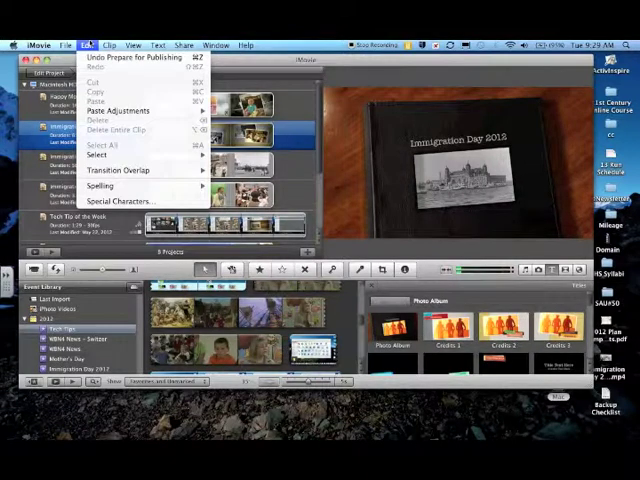
pyautogui.click(64, 44)
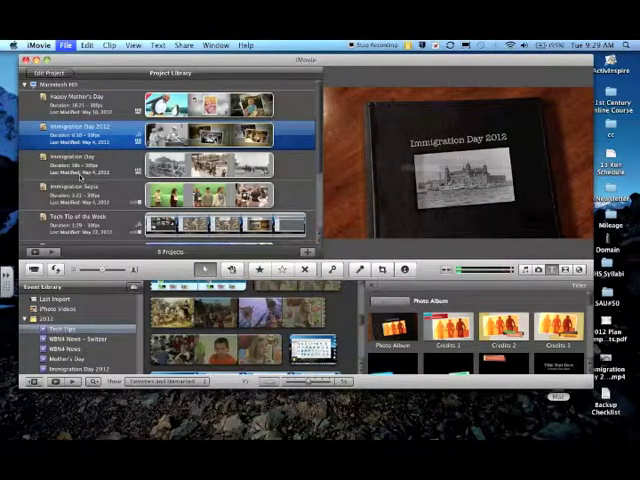
pyautogui.click(84, 100)
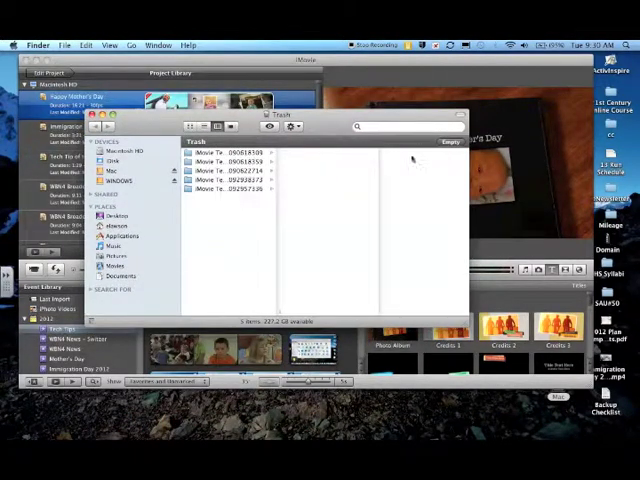
# - Empty the Finder Trash and confirm permanently erasing the iMovie items
pyautogui.click(452, 140)
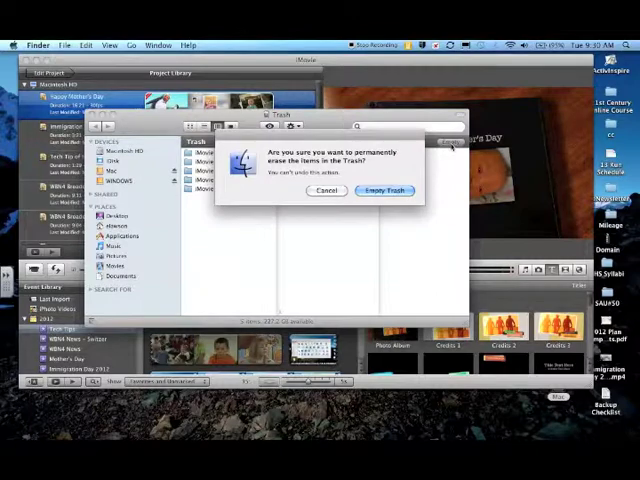
pyautogui.click(384, 190)
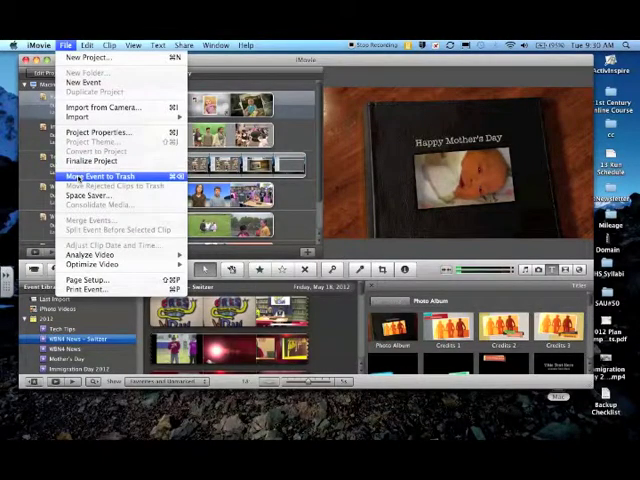
# - Move the unneeded event to the Trash and confirm with Delete
pyautogui.click(100, 176)
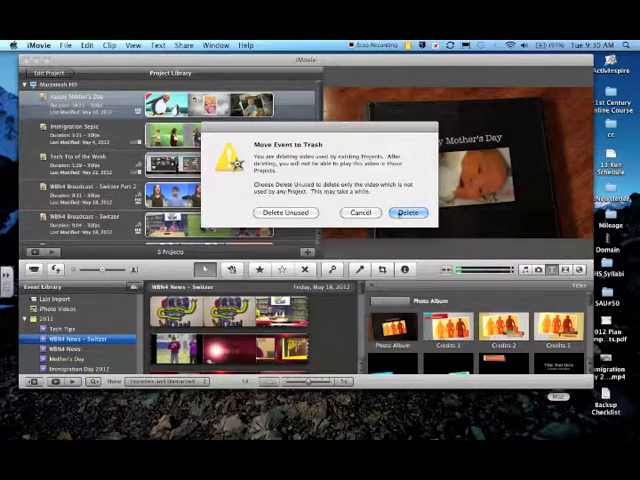
pyautogui.click(360, 212)
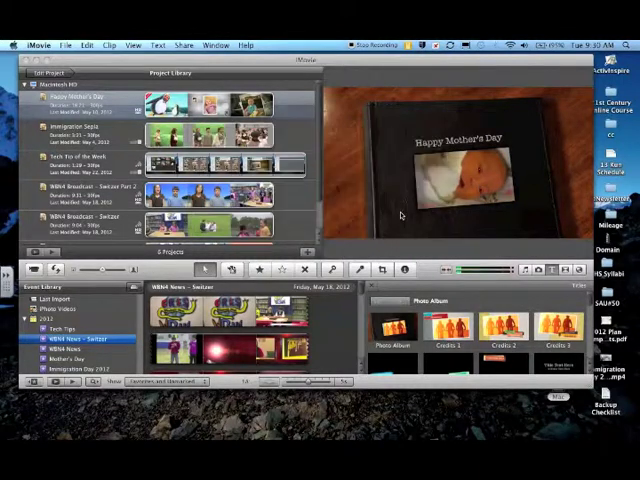